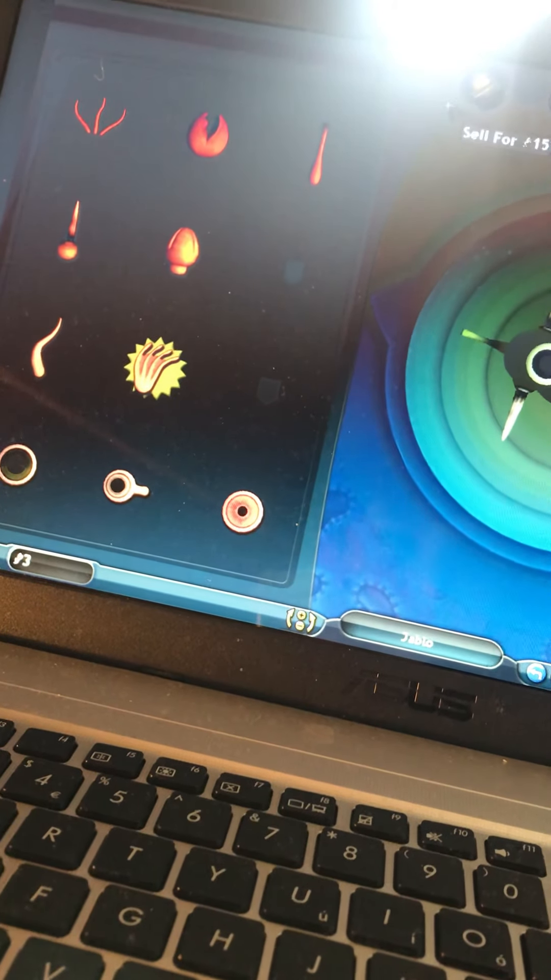
- Pick up the Cilia part (Fast Turns and Speed, §15) from the parts palette
left_click(156, 372)
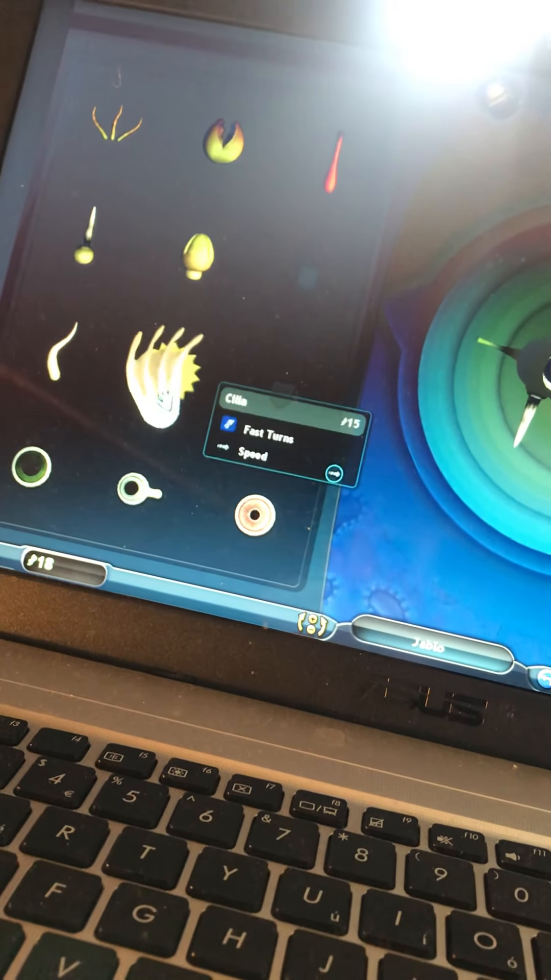